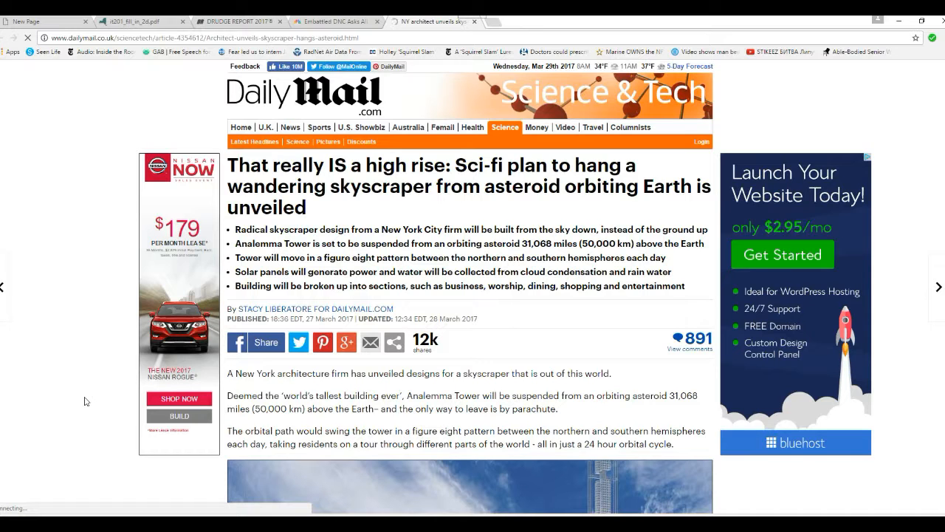
- Scroll past the headline and bullet points to the opening paragraphs and first tower image
scroll(down, 3)
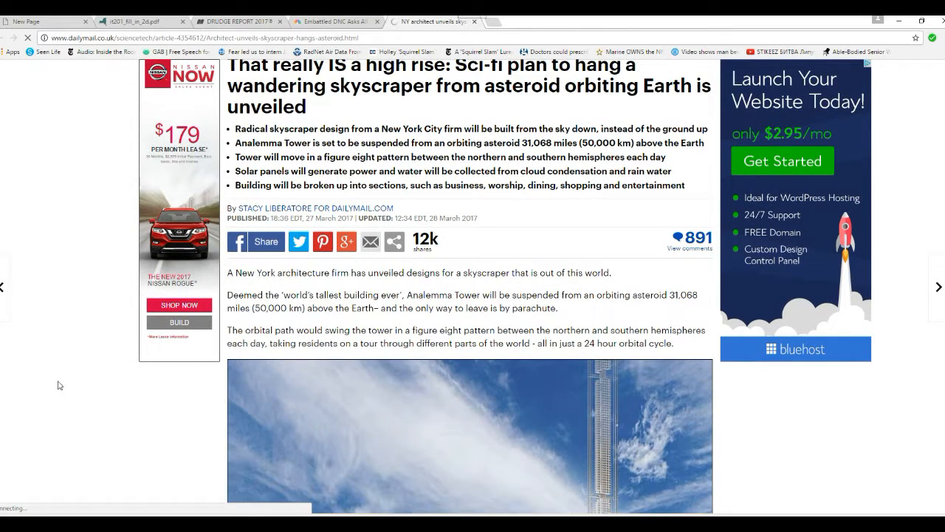
scroll(down, 3)
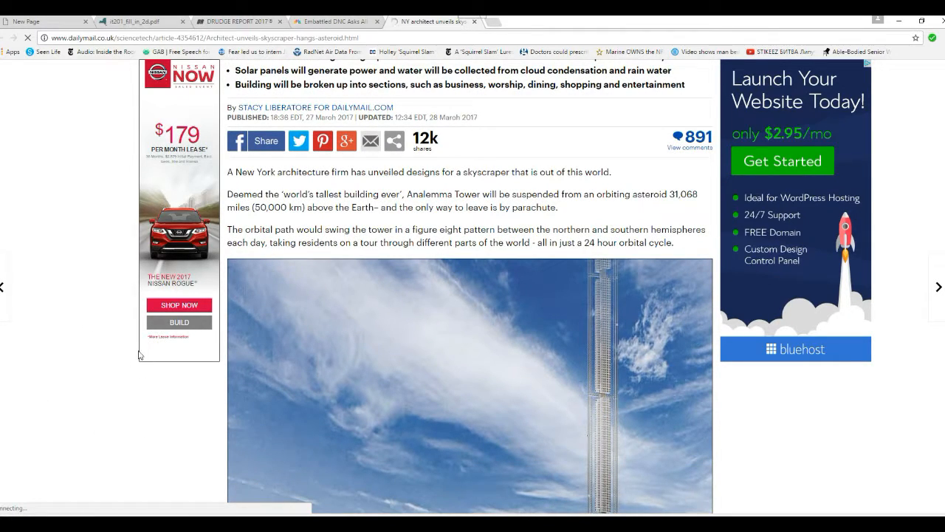
mouse_move(124, 328)
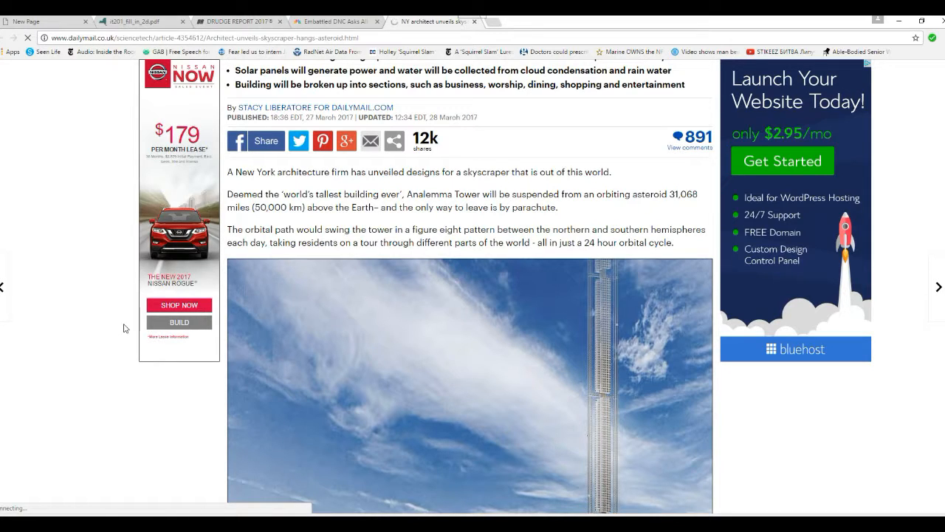
mouse_move(136, 375)
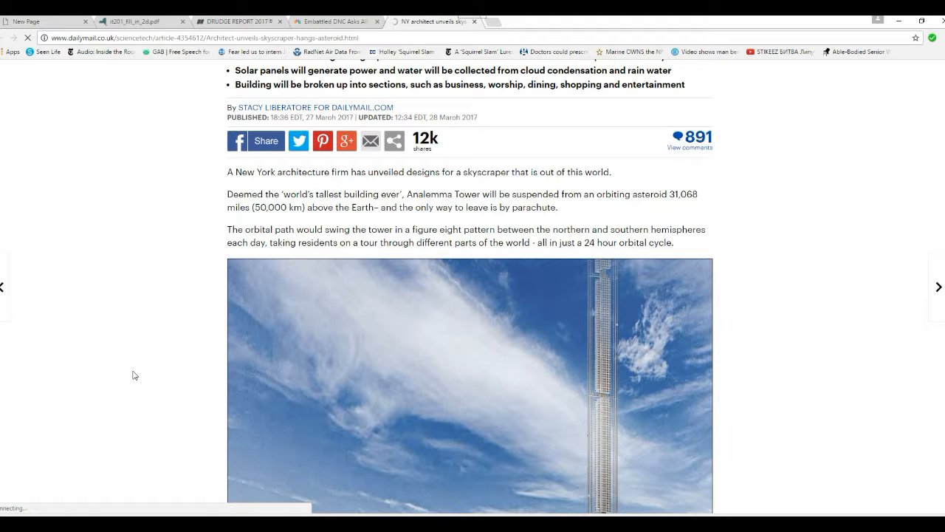
- Scroll past the tower image to the New York City caption and Clouds Architecture Office paragraphs
scroll(down, 3)
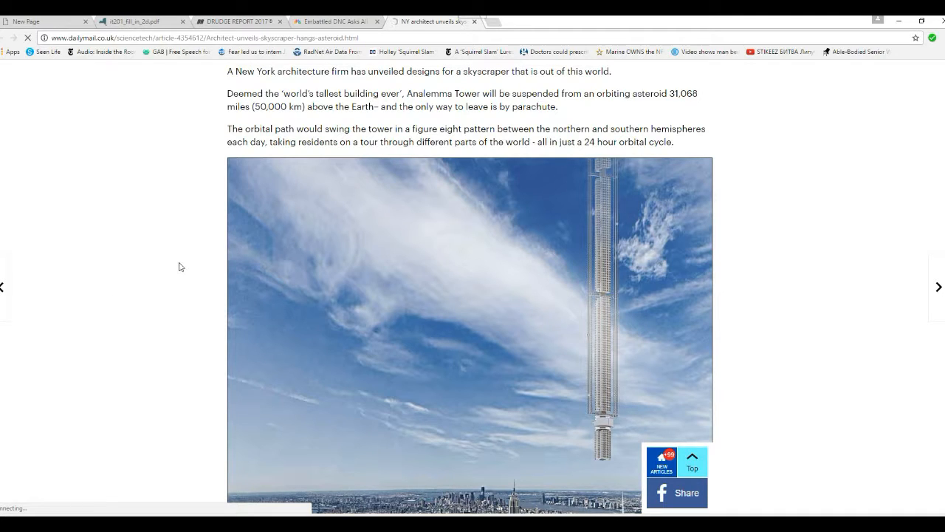
mouse_move(219, 233)
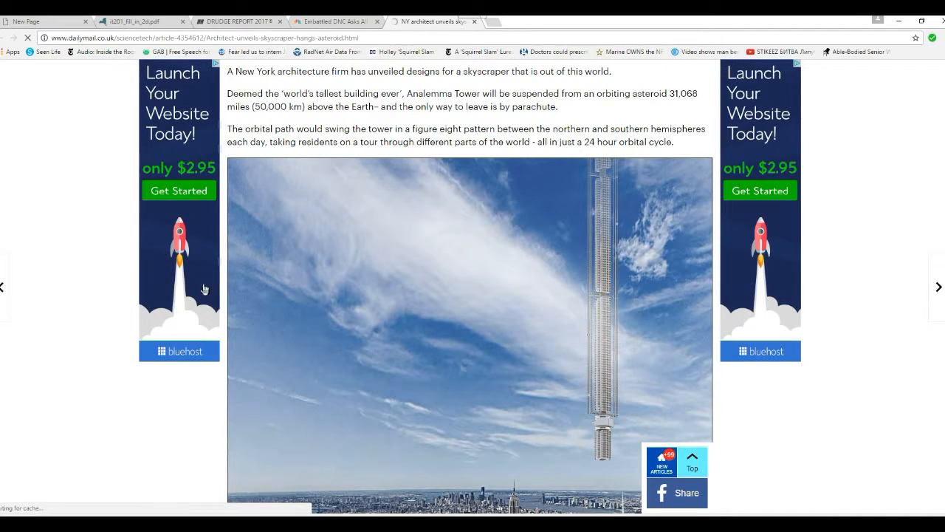
mouse_move(272, 324)
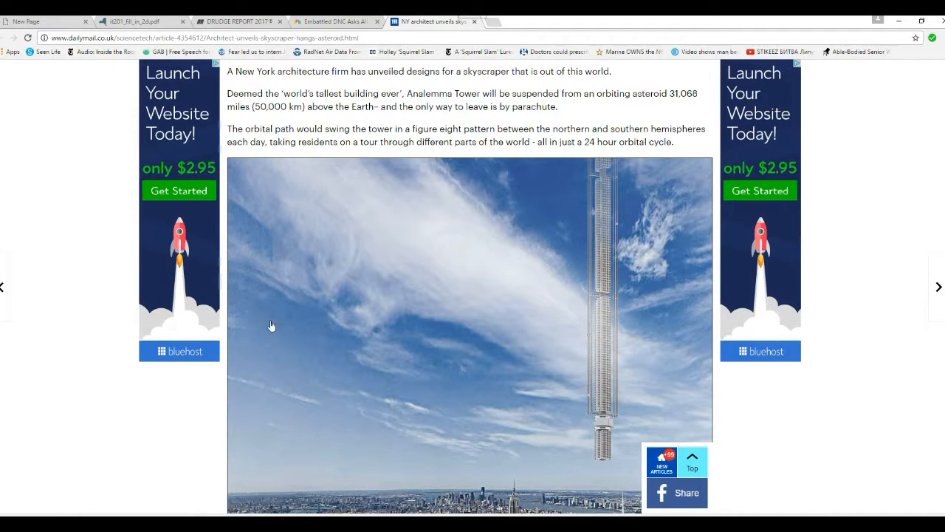
mouse_move(53, 267)
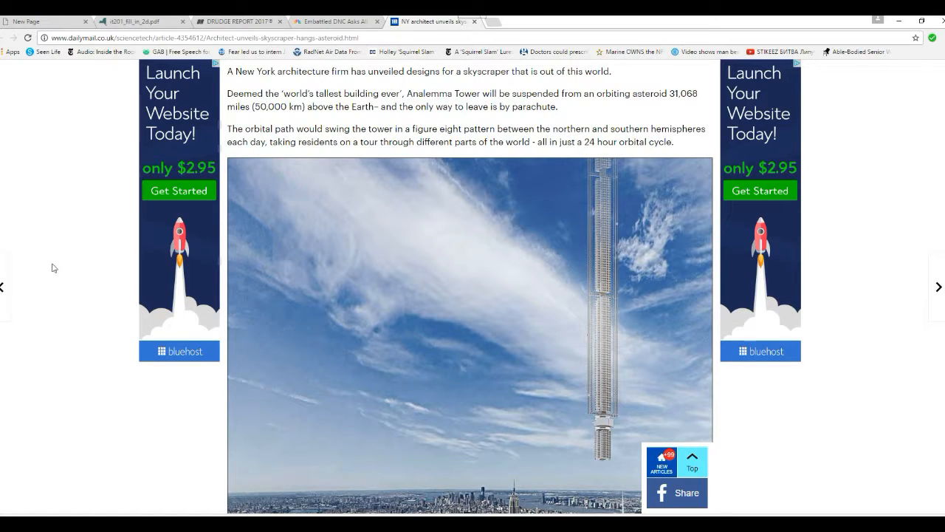
mouse_move(83, 338)
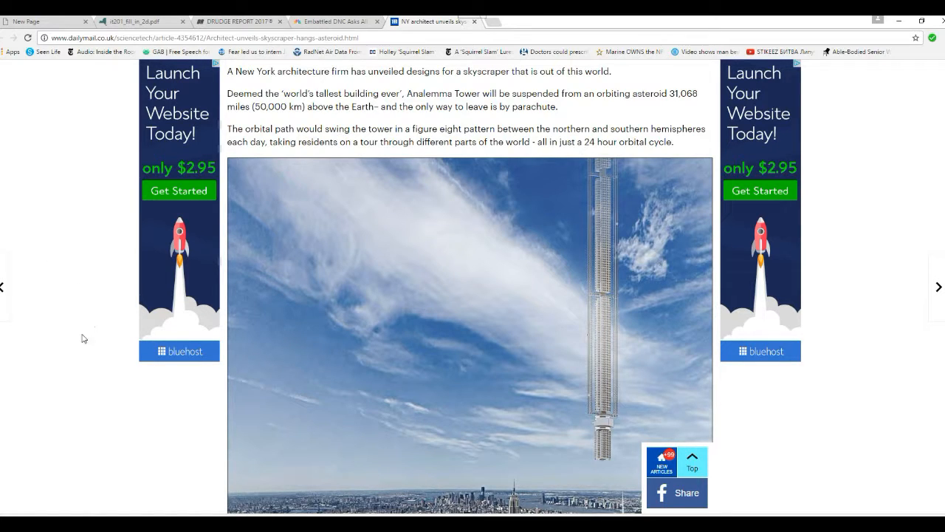
mouse_move(485, 309)
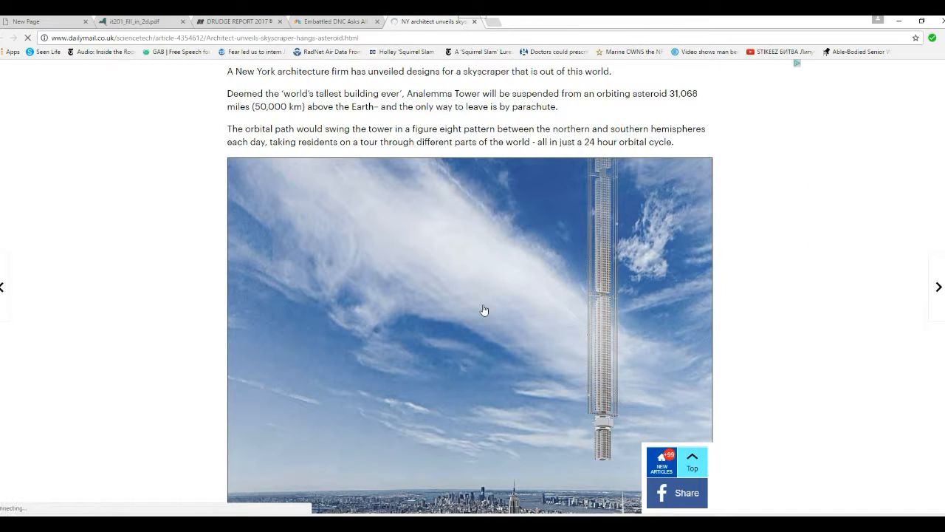
scroll(down, 3)
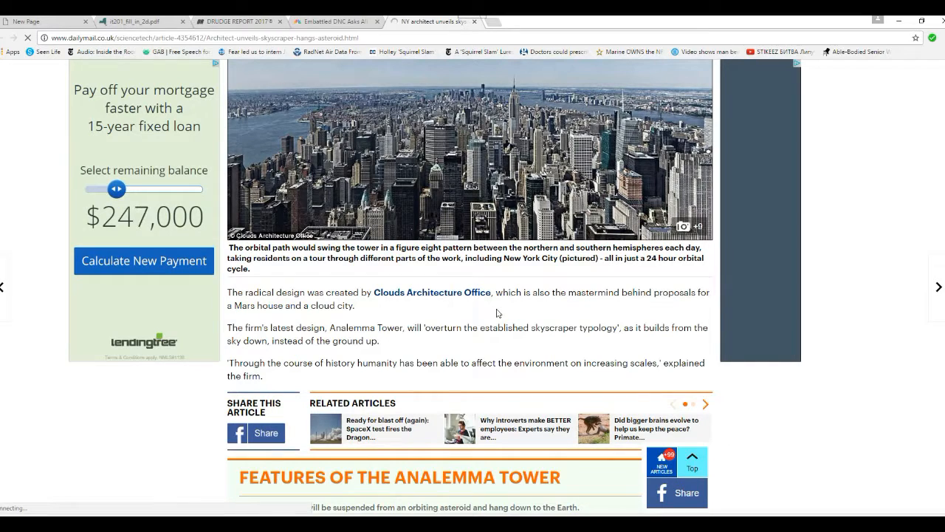
- Scroll to the related articles strip and the Features of the Analemma Tower box
drag(117, 189, 113, 189)
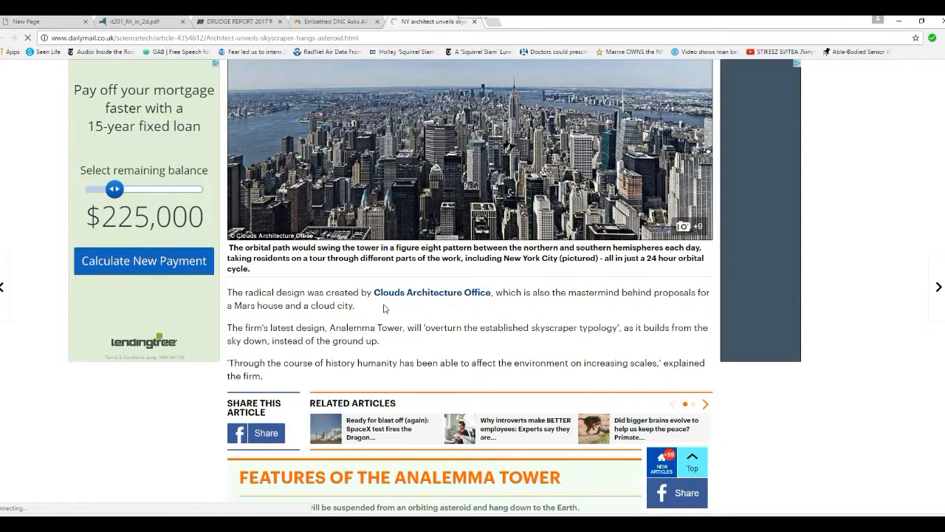
mouse_move(417, 351)
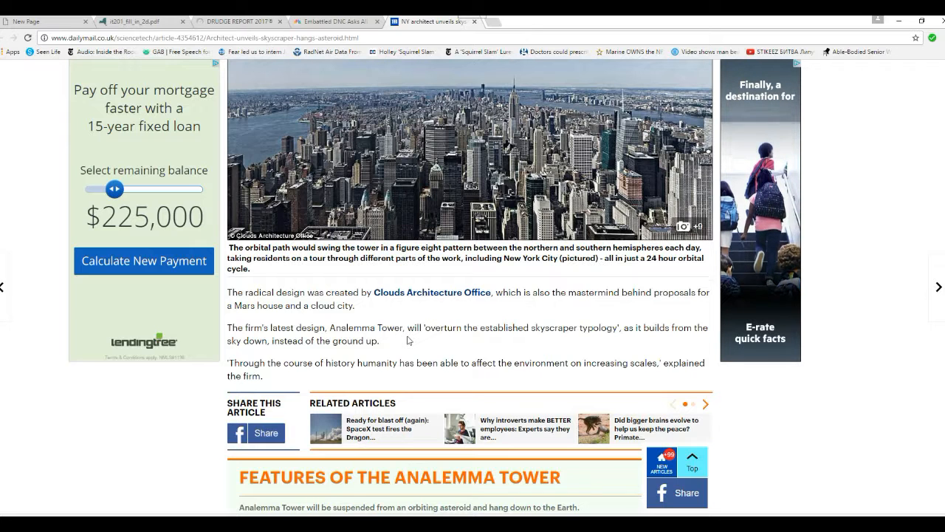
scroll(down, 3)
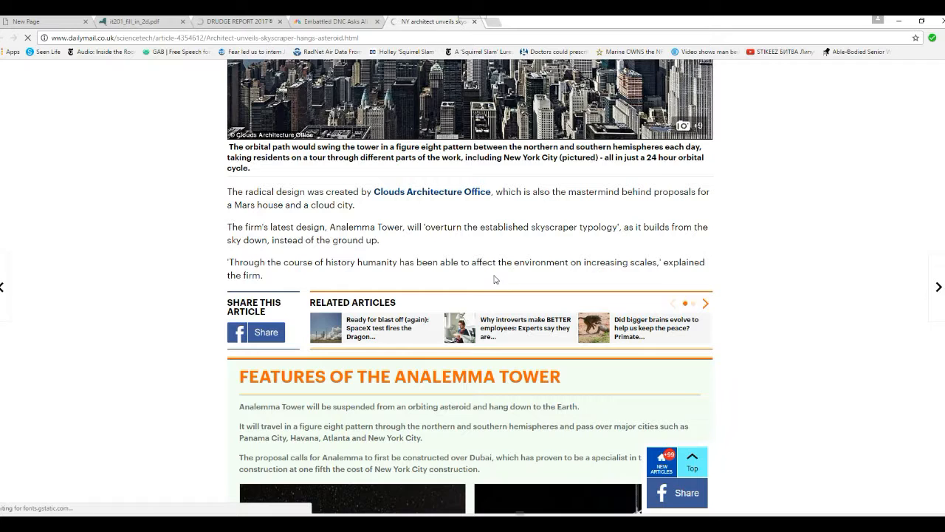
- Scroll through the three Features paragraphs to the asteroid-suspended tower and tower-above-Earth images
scroll(down, 3)
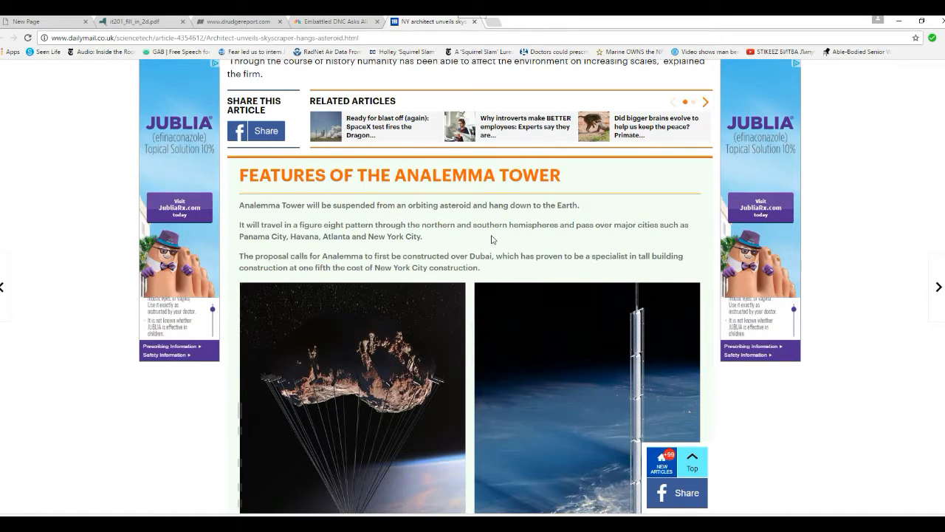
mouse_move(368, 245)
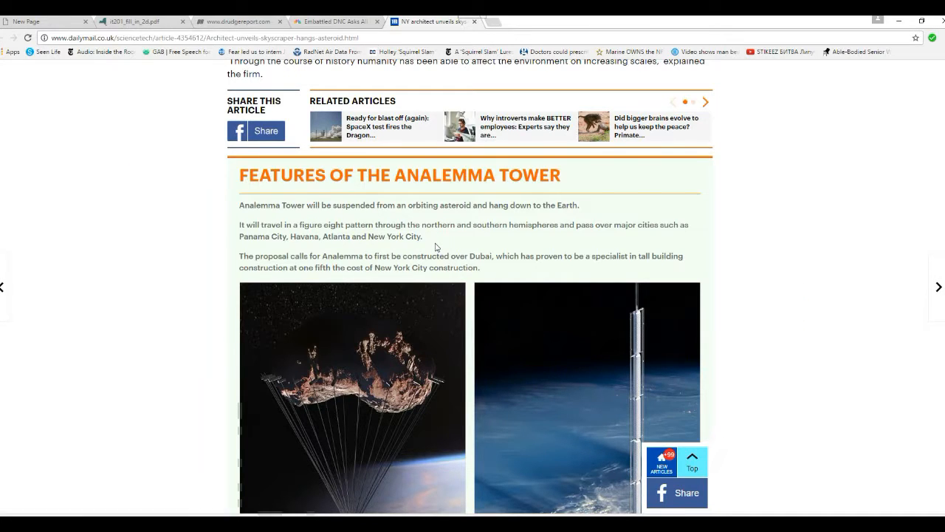
scroll(down, 3)
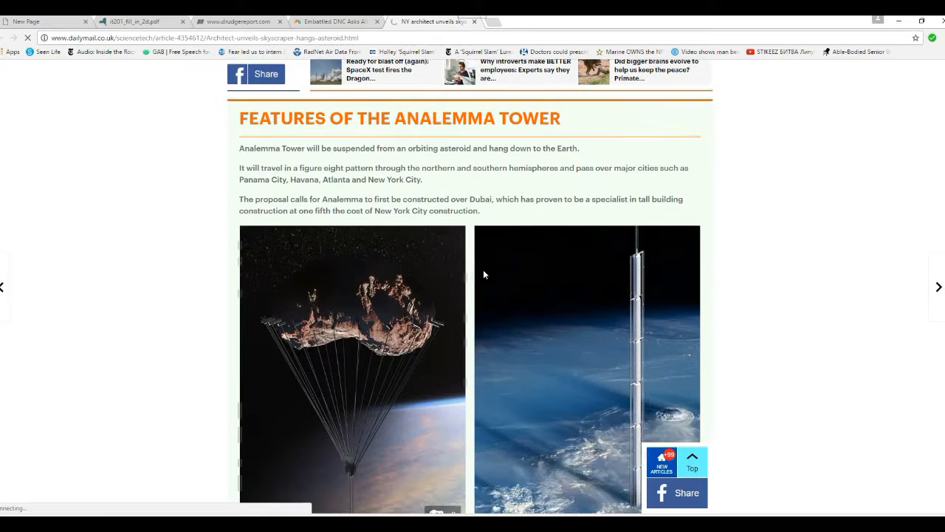
scroll(down, 3)
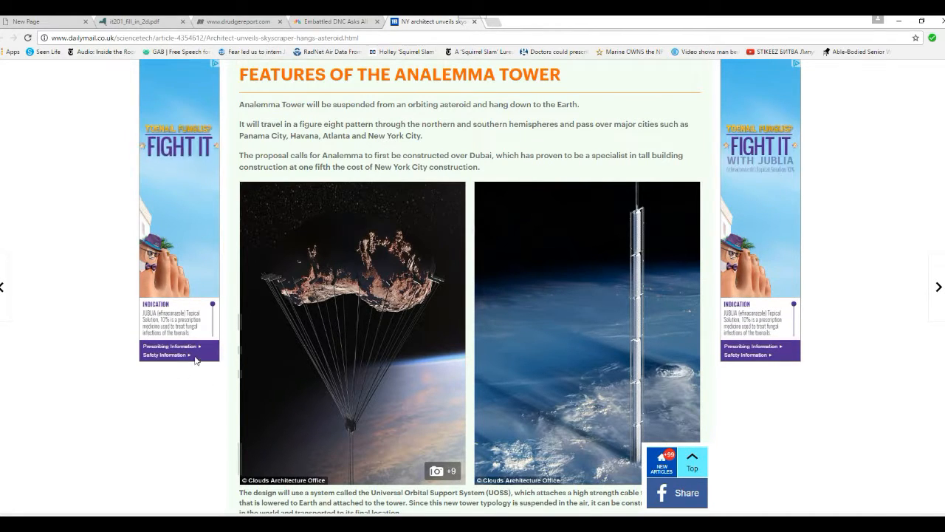
mouse_move(192, 390)
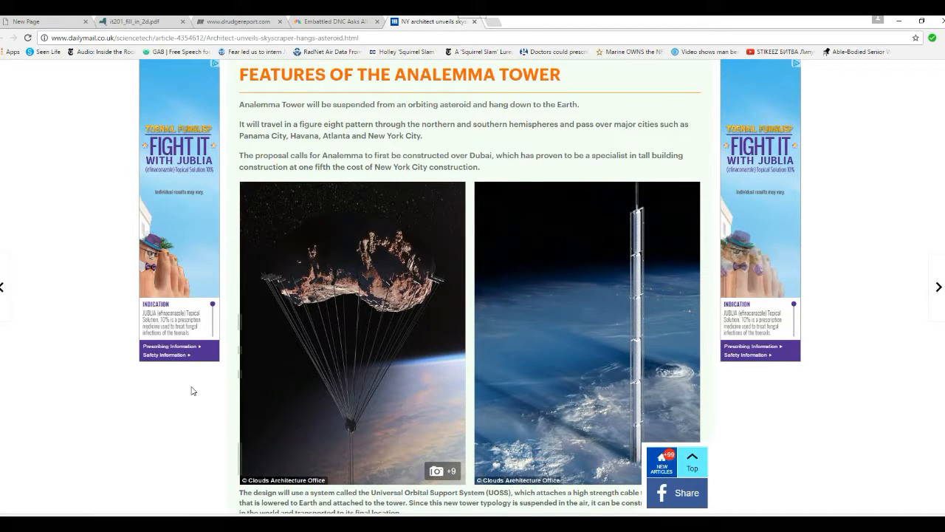
- Scroll past the orbit images and solar power and water paragraphs to the photo carousel and intro caption
scroll(down, 3)
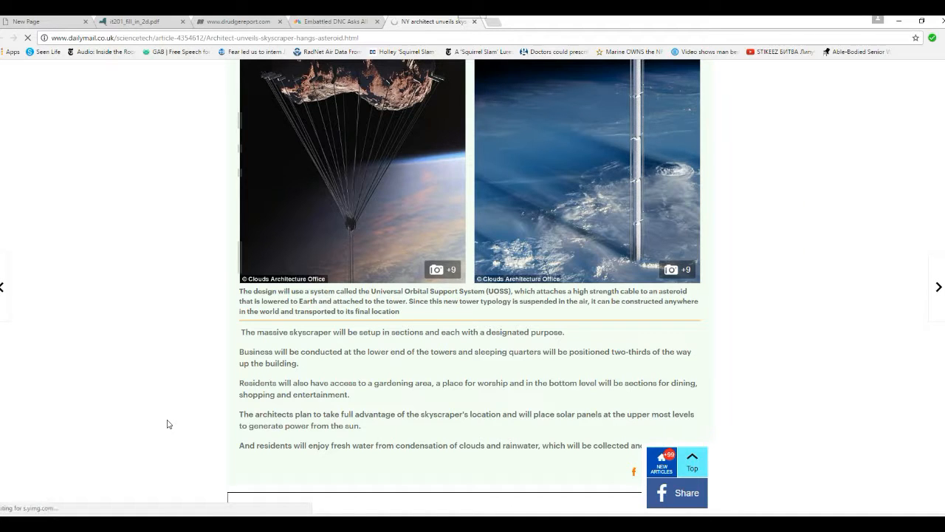
mouse_move(493, 343)
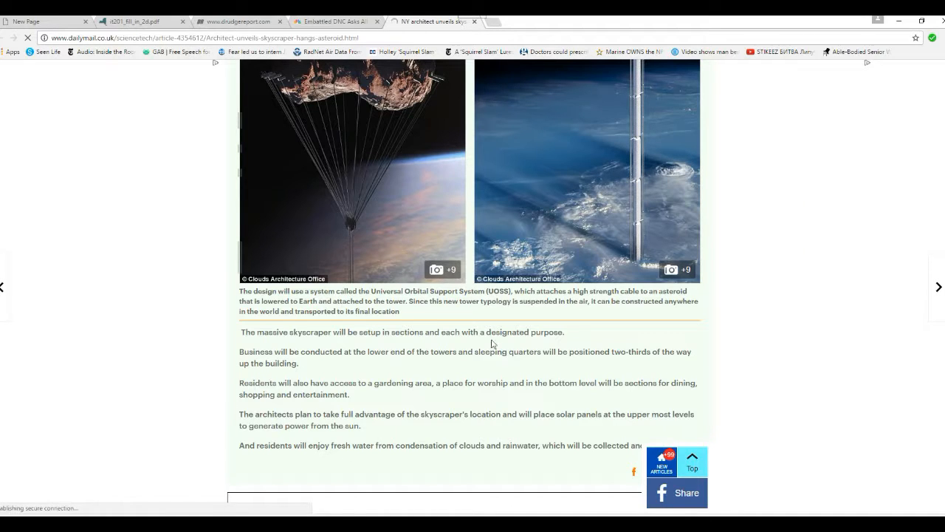
mouse_move(431, 374)
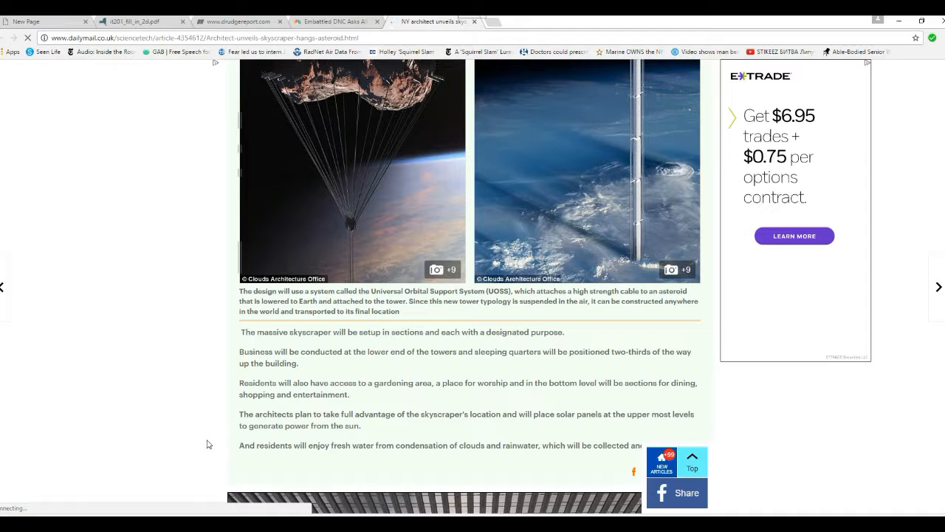
scroll(down, 3)
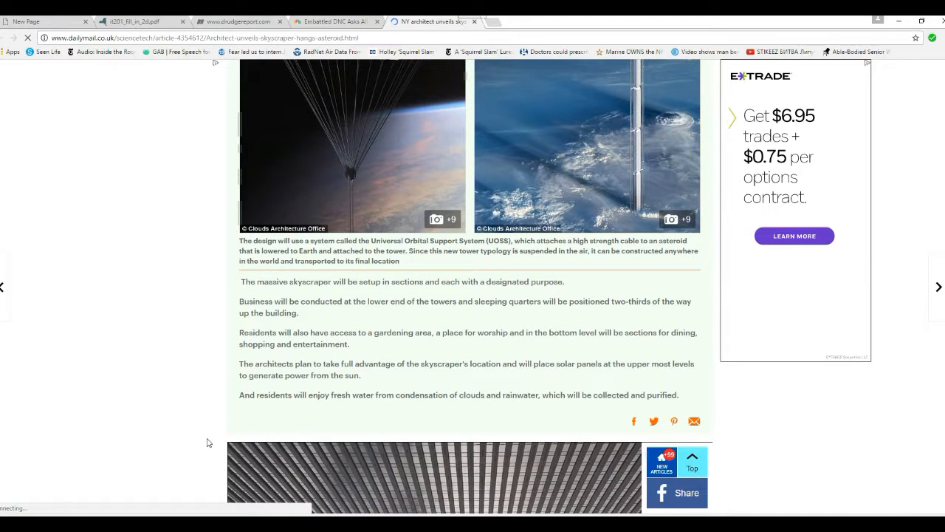
mouse_move(299, 426)
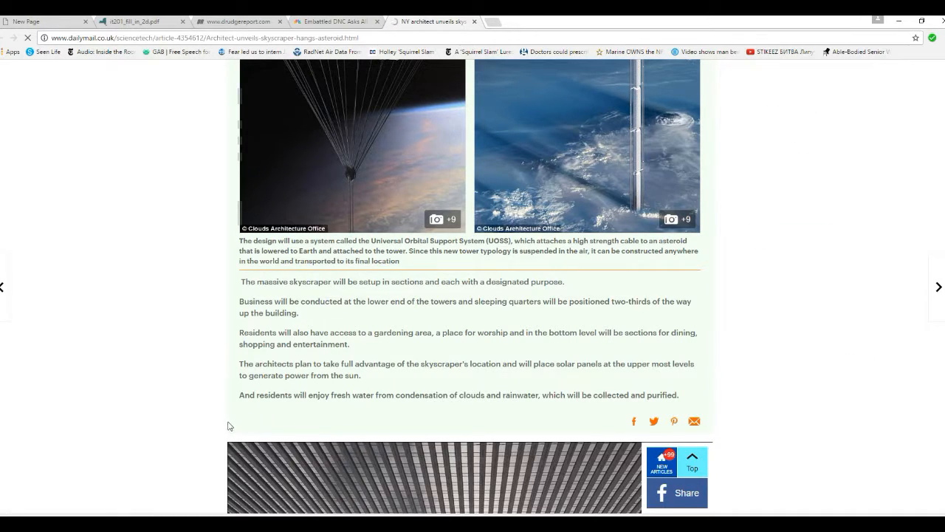
mouse_move(241, 411)
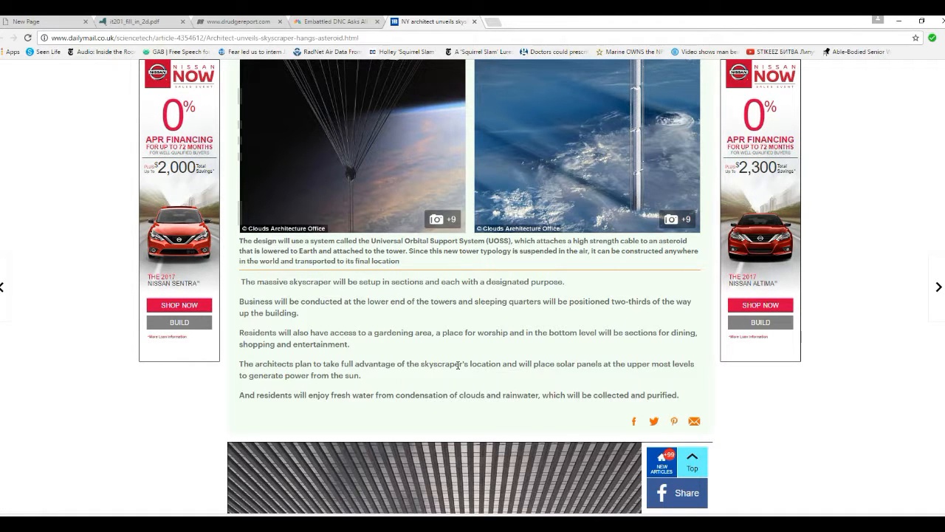
scroll(down, 3)
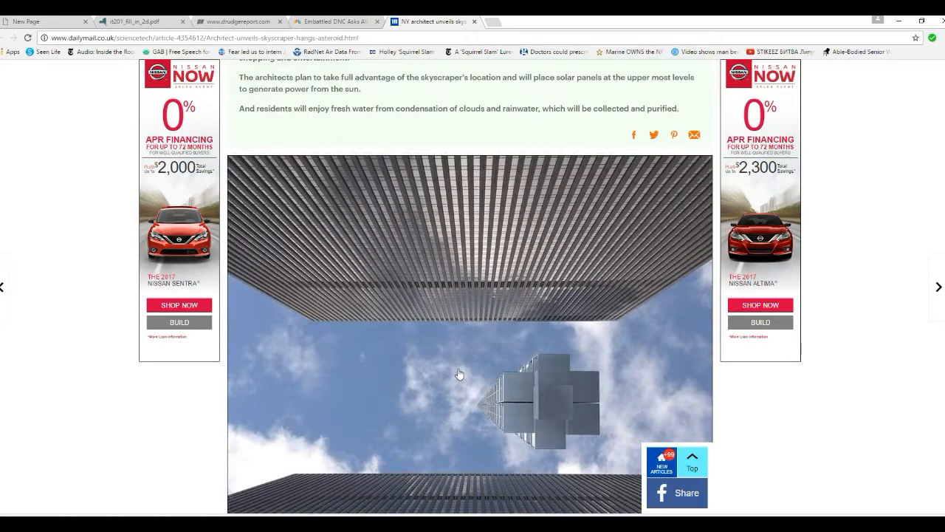
scroll(down, 3)
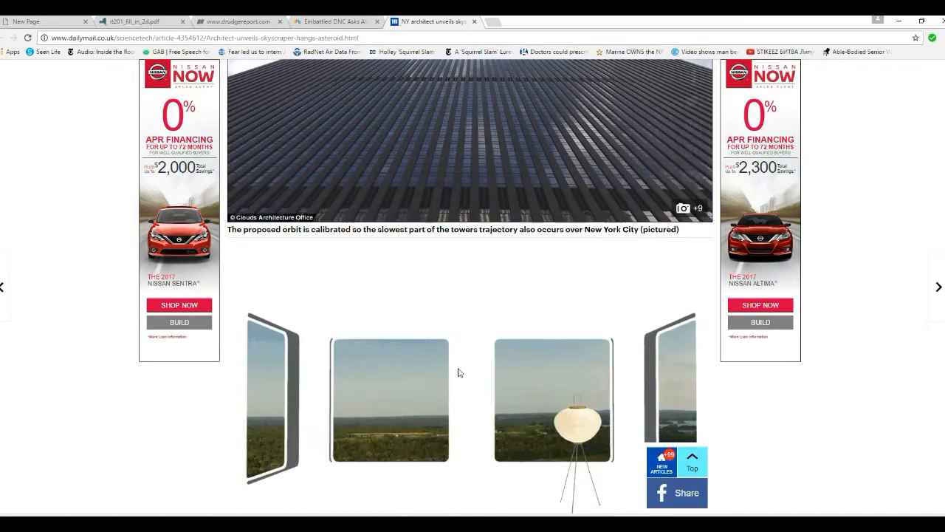
scroll(down, 3)
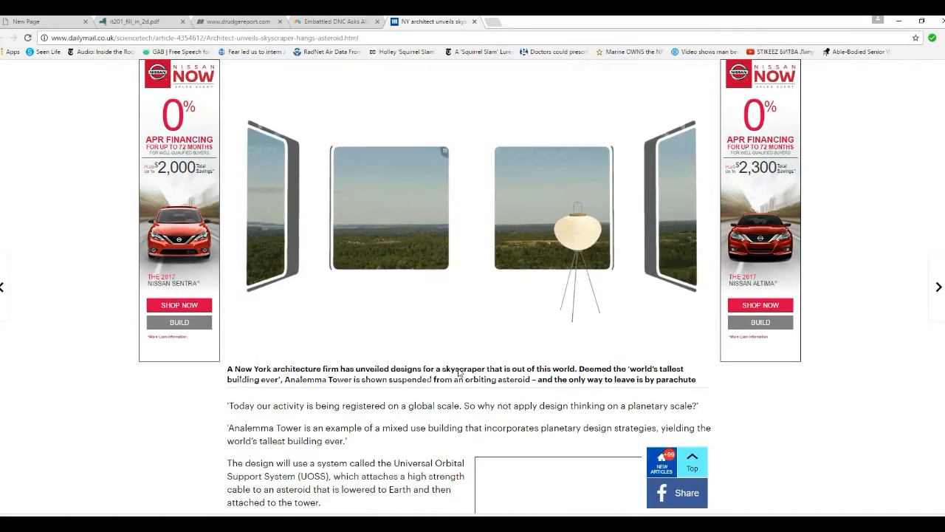
- Scroll so the intro quotes, UOSS asteroid-cable and Dubai paragraphs sit beside the orbital diagram
scroll(down, 3)
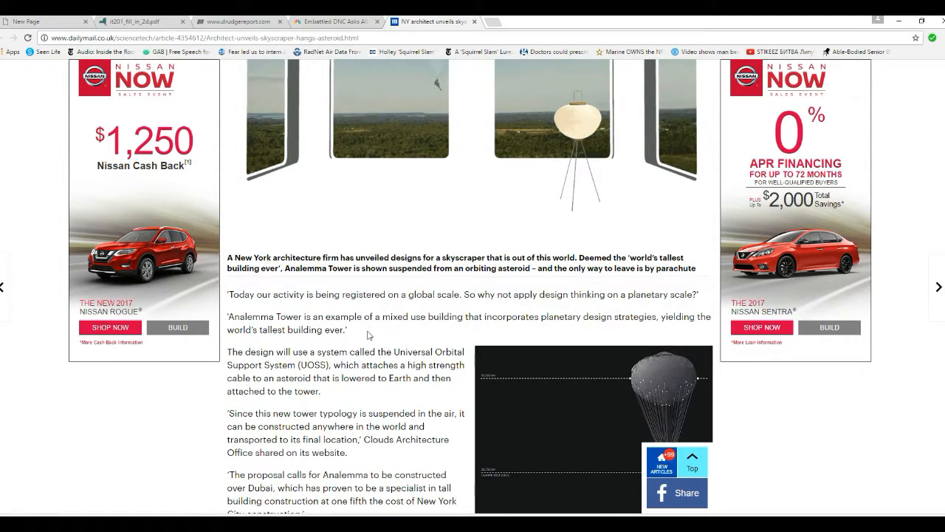
scroll(down, 3)
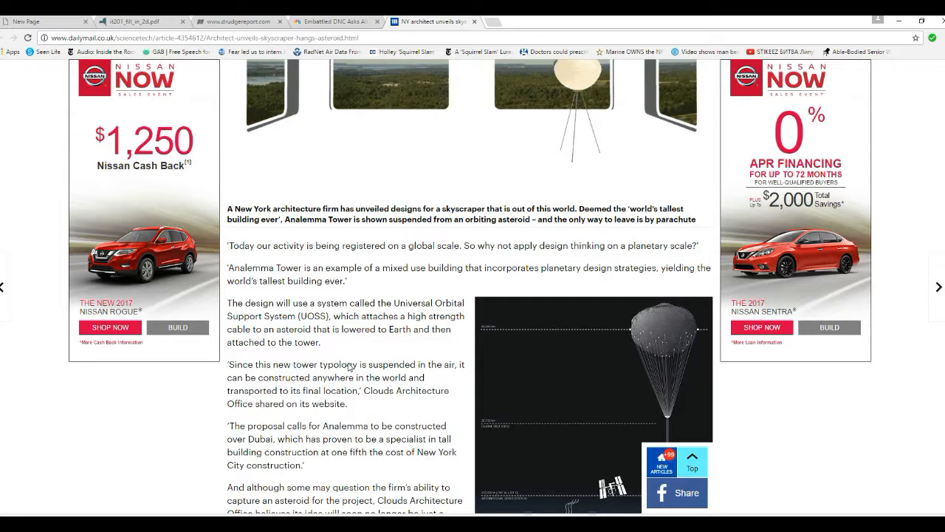
scroll(down, 3)
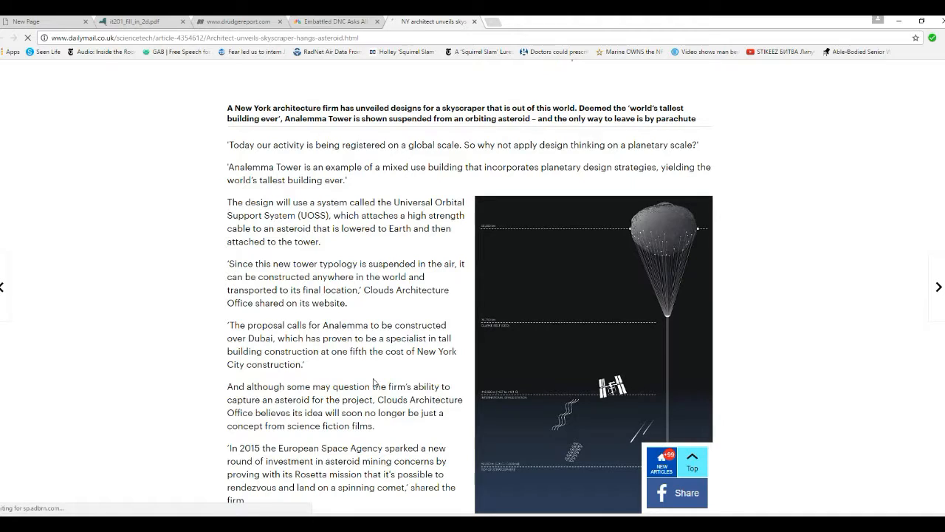
mouse_move(334, 366)
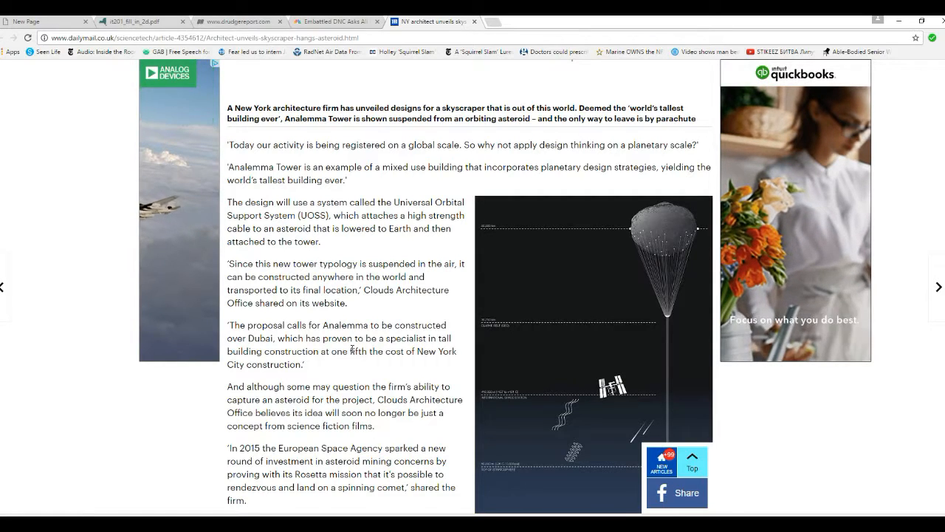
- Scroll down through the asteroid and figure-eight orbit paragraphs
scroll(down, 3)
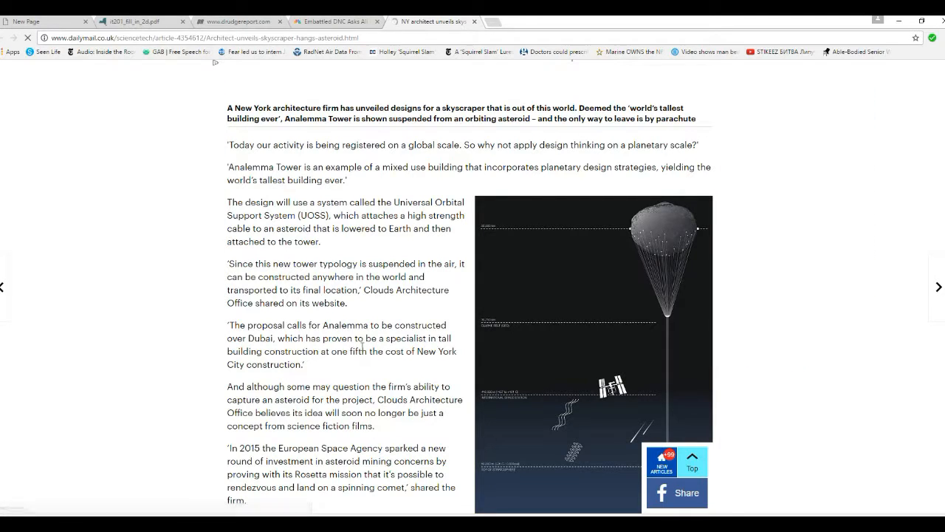
scroll(down, 3)
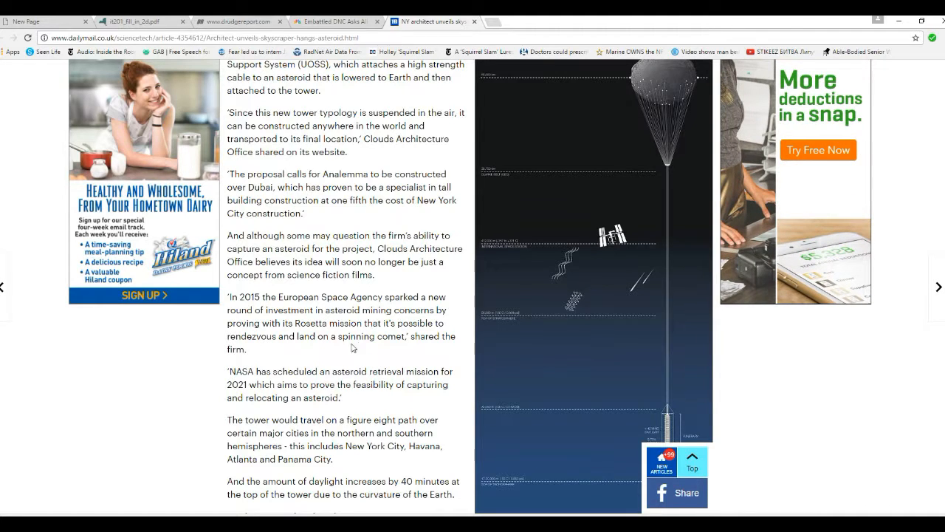
mouse_move(337, 349)
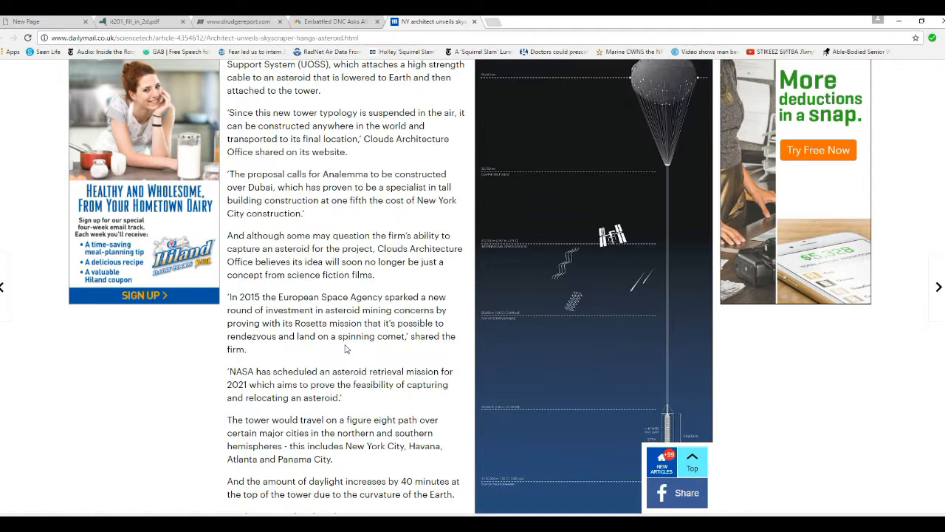
scroll(down, 3)
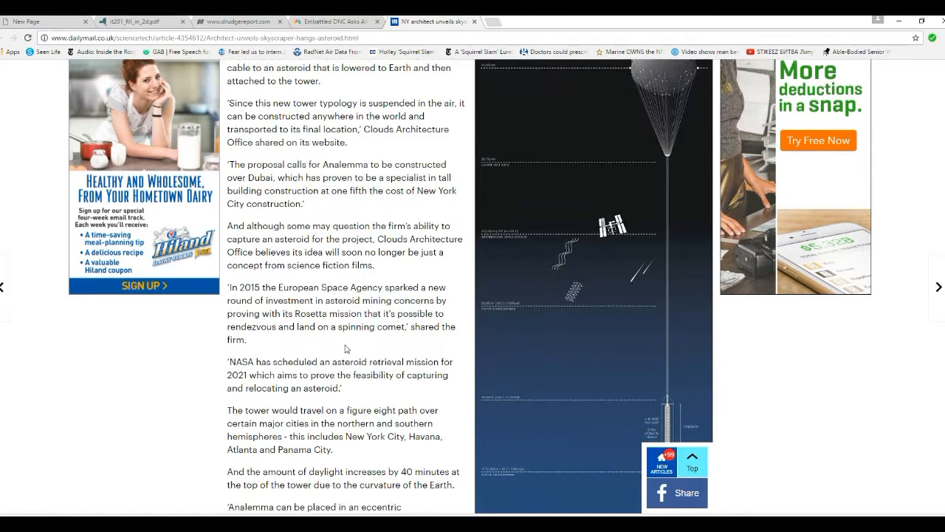
scroll(down, 3)
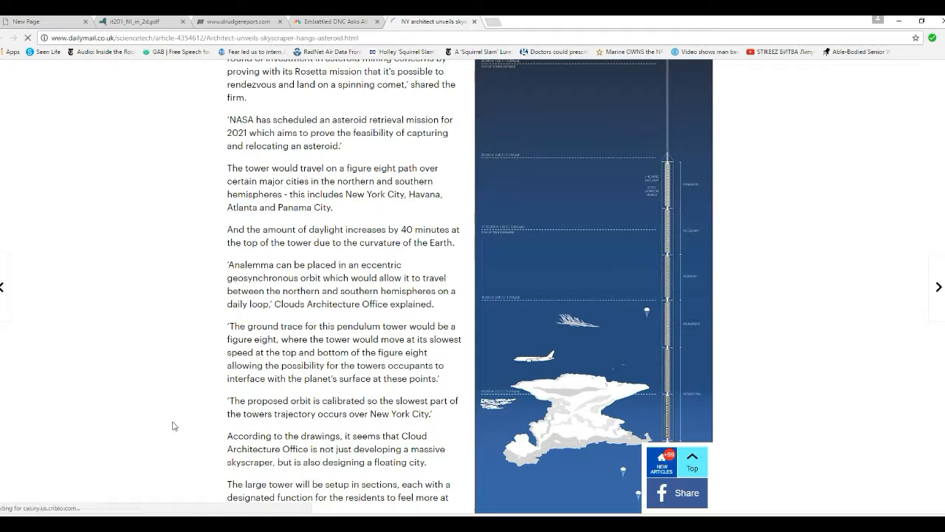
- Scroll back up to the window-view image above the intro caption and opening quotes
scroll(up, 3)
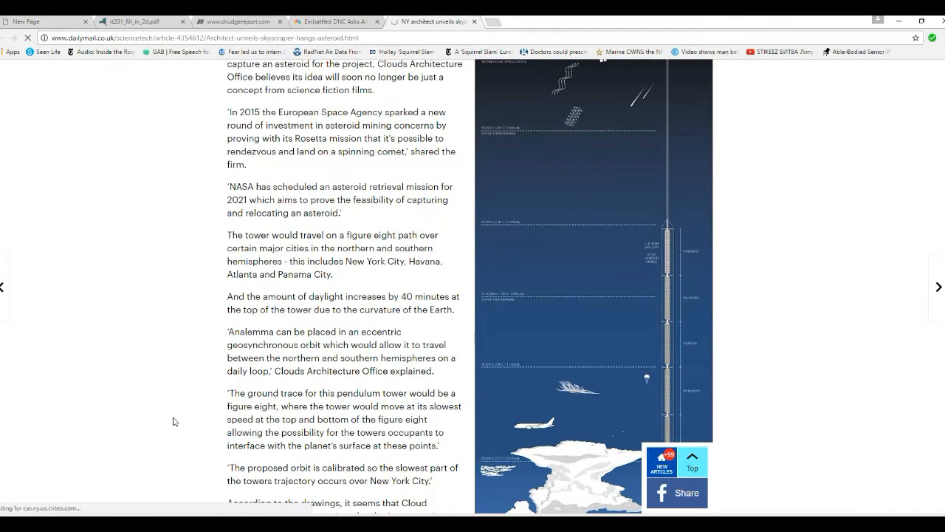
scroll(up, 3)
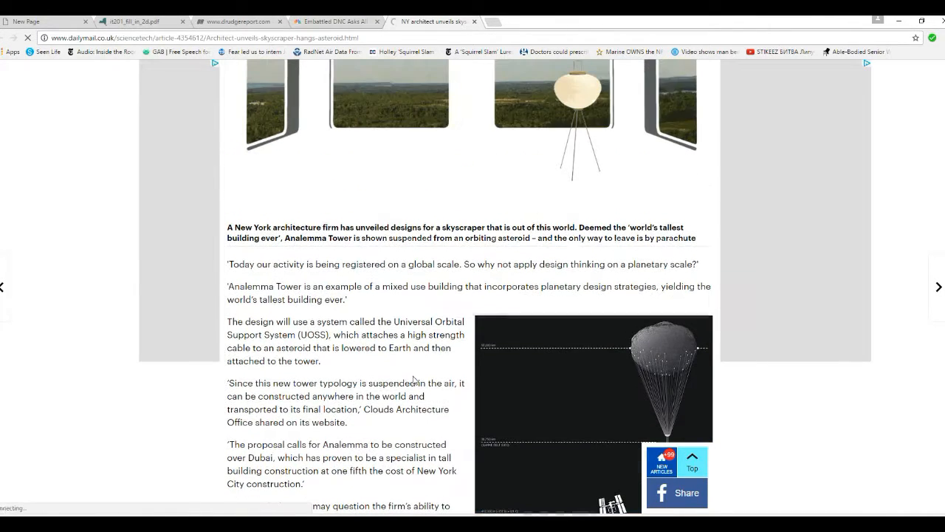
- Scroll down so the intro caption heads the view beside the orbital tower diagram
scroll(down, 3)
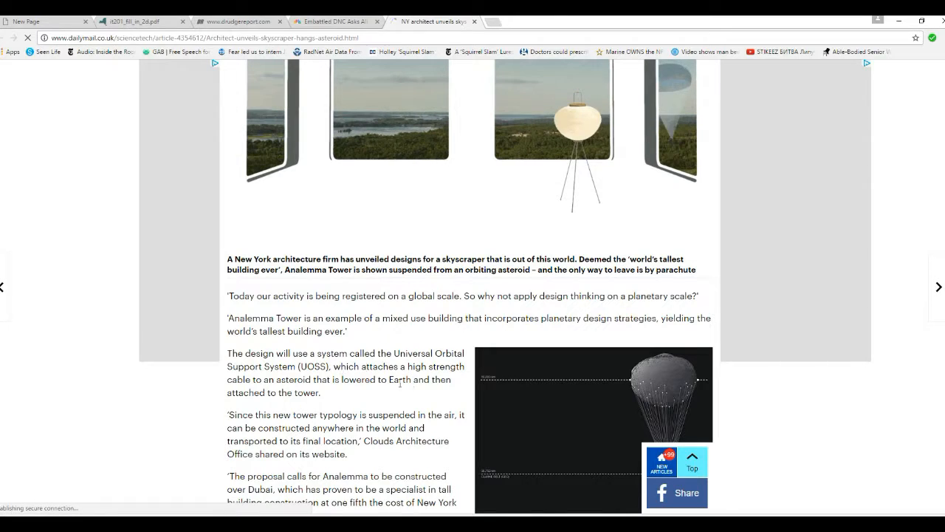
mouse_move(351, 340)
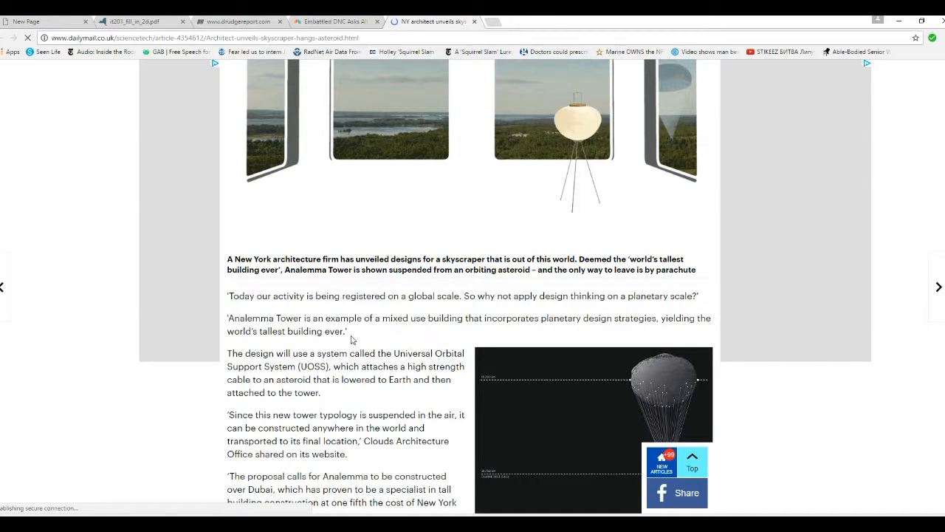
mouse_move(343, 396)
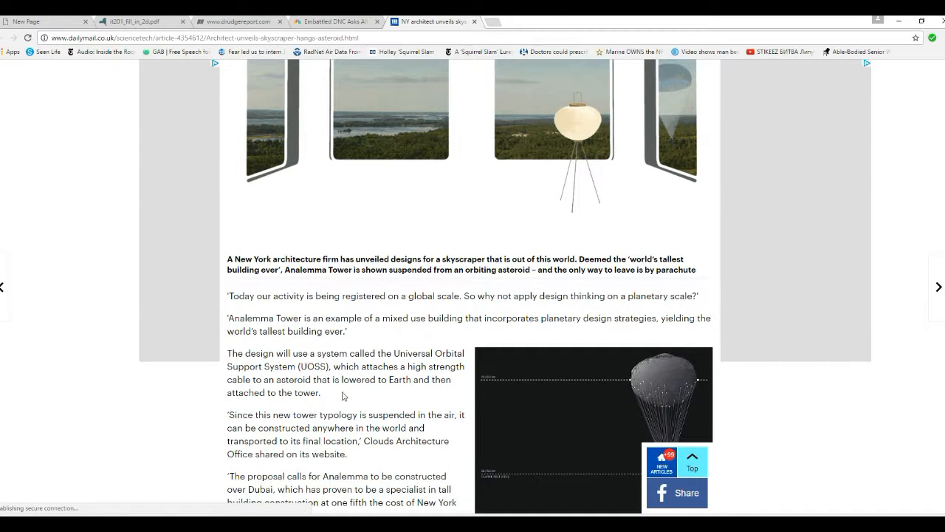
scroll(down, 3)
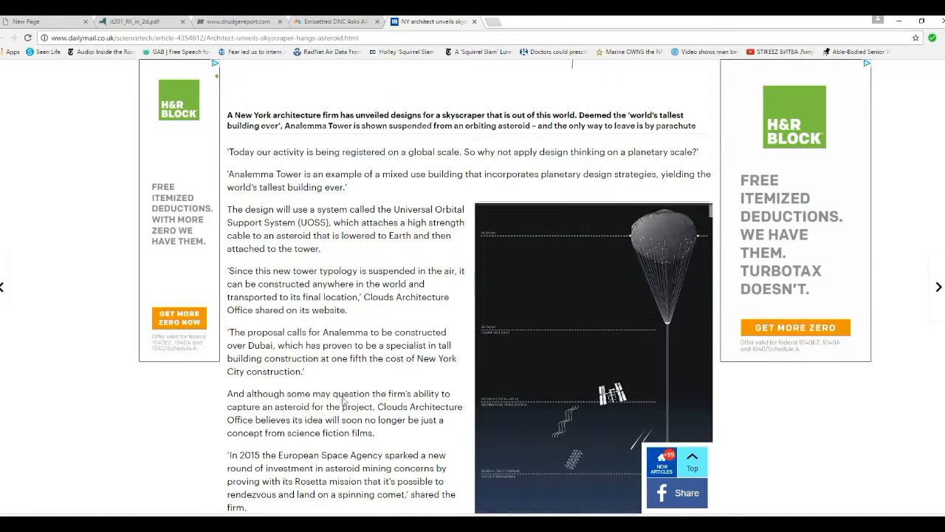
scroll(down, 3)
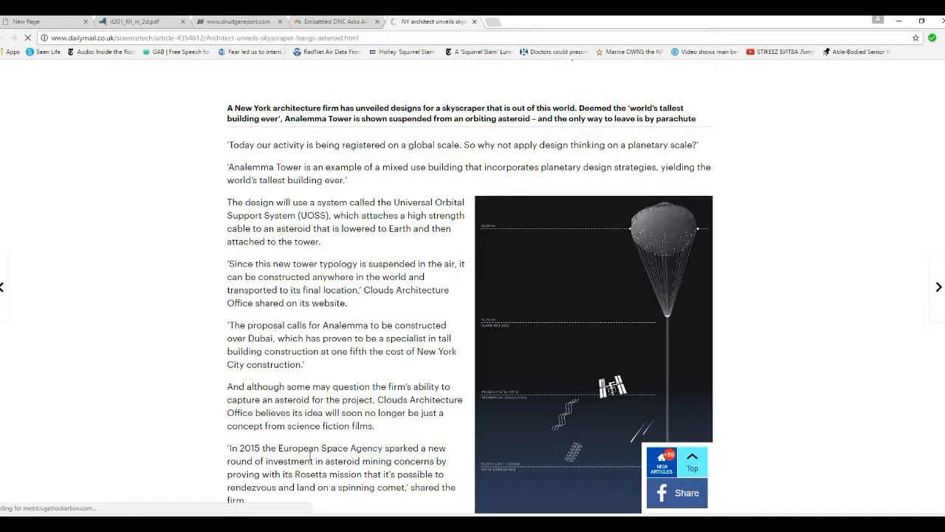
- Scroll to the eccentric orbit paragraph, then back up to the window-view images above the quoted intro
scroll(down, 3)
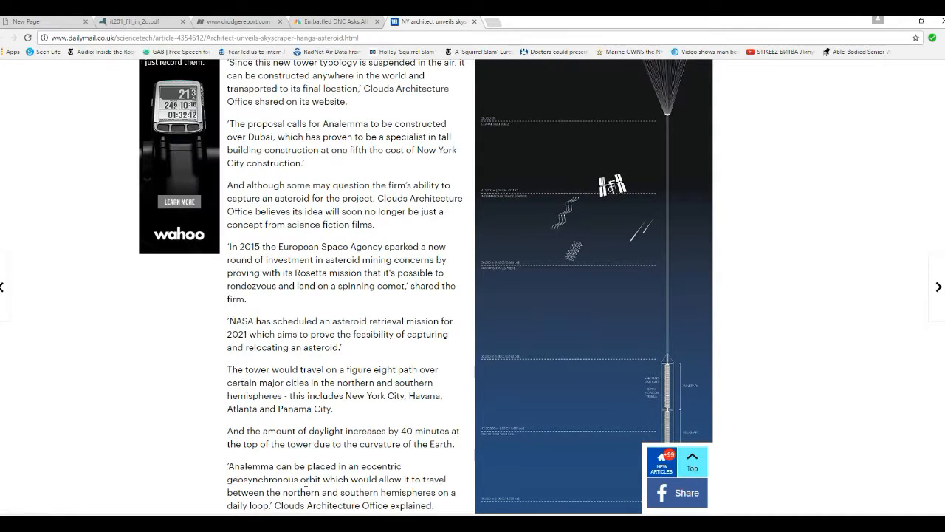
scroll(up, 3)
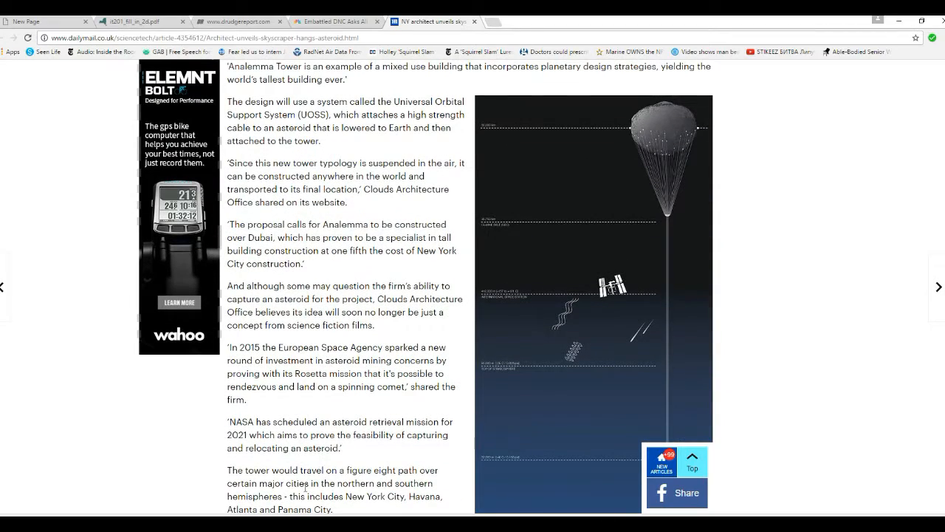
scroll(up, 3)
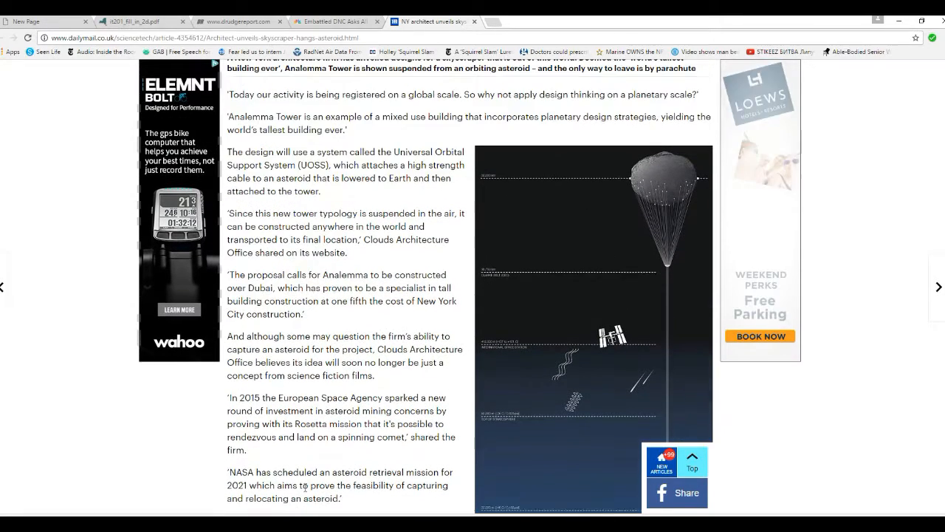
scroll(up, 3)
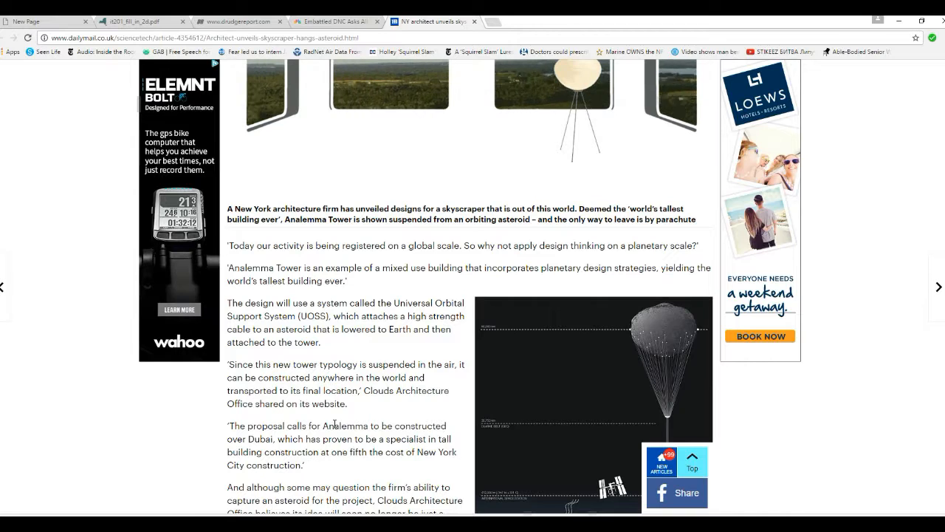
mouse_move(60, 502)
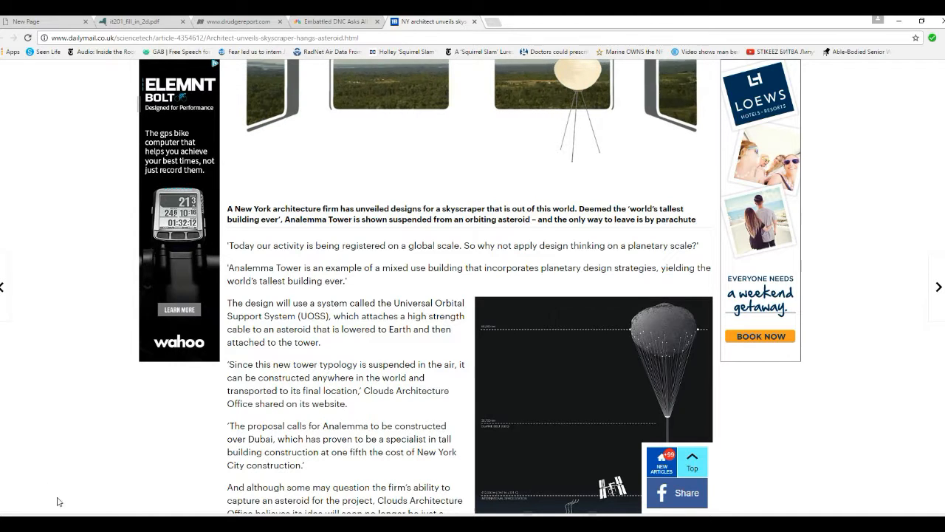